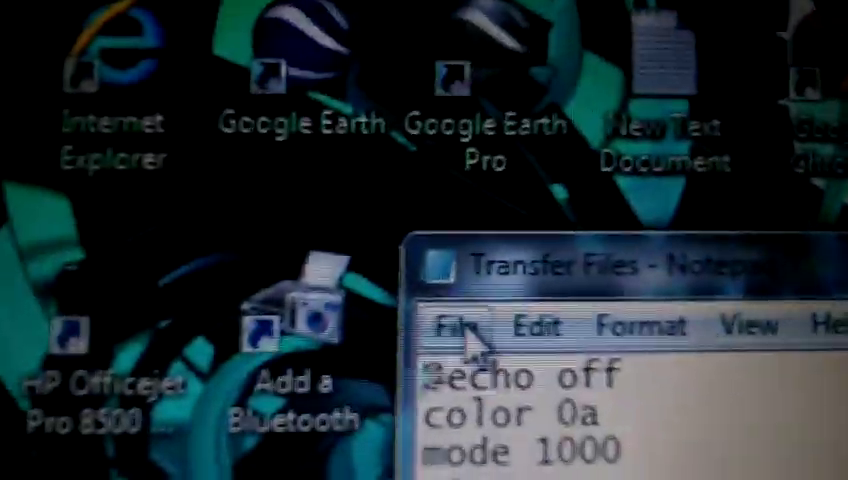
Step: Open Notepad's File menu to reach the save commands for the batch script
{"action": "left_click", "coordinate": [459, 327]}
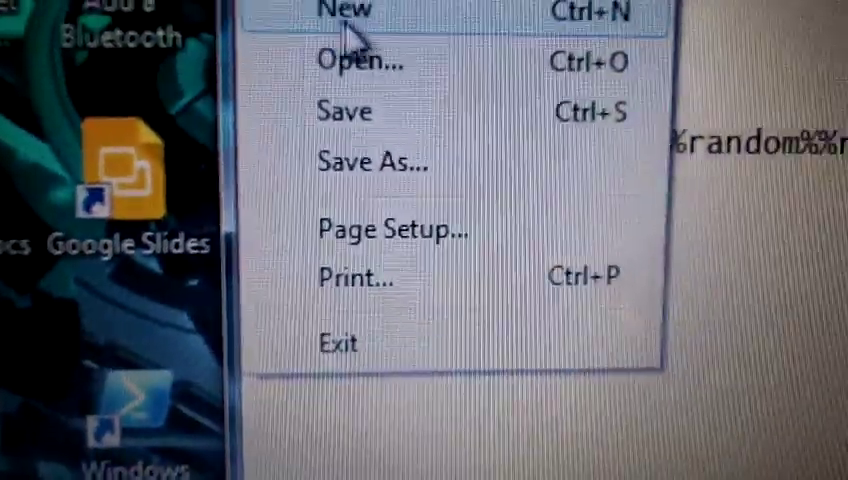